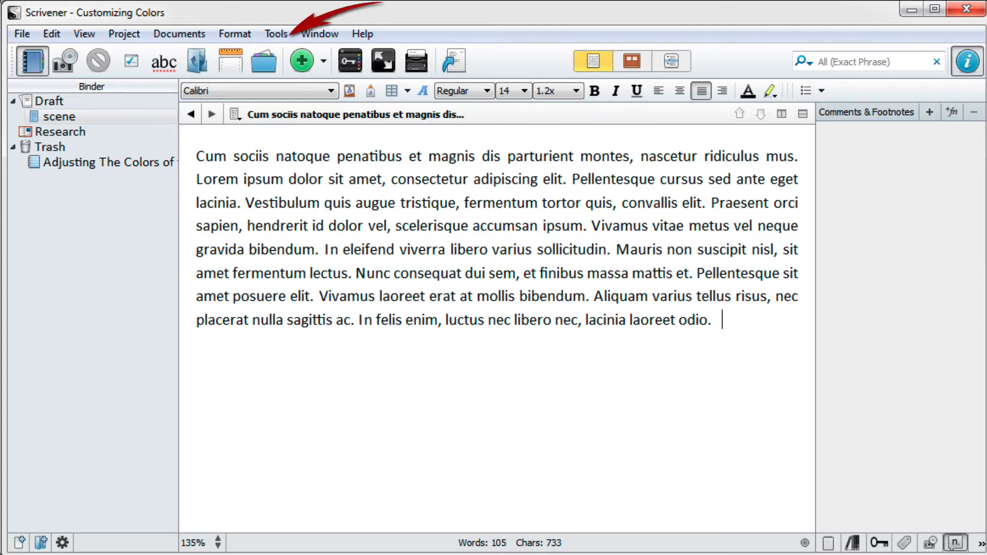
- Open Tools > Options and choose a new colour for the Editor Page setting
left_click(275, 34)
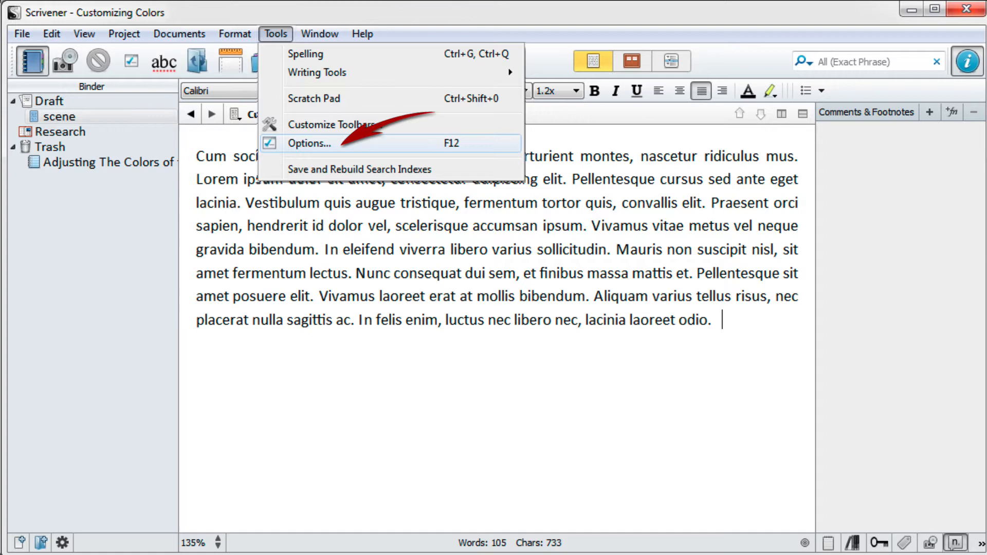
left_click(309, 143)
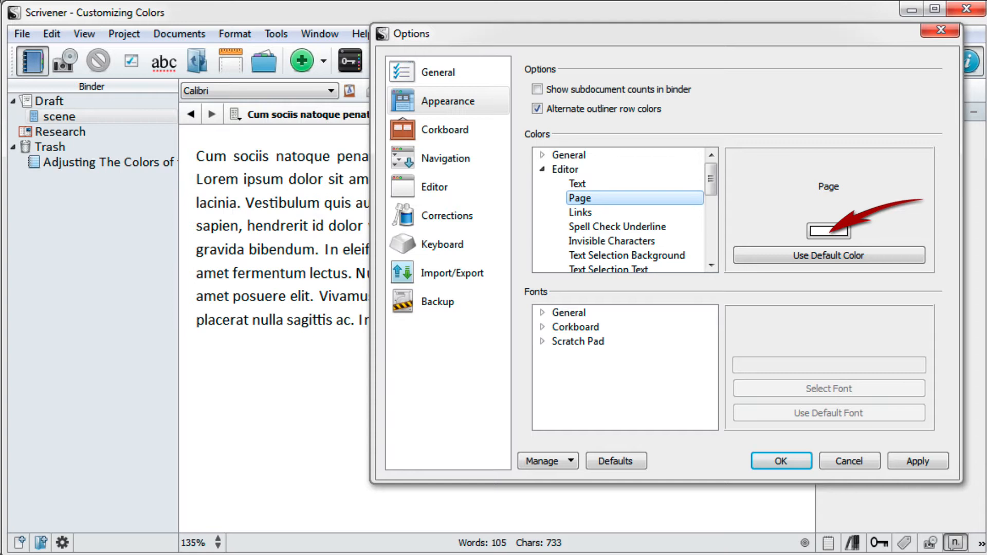
left_click(828, 229)
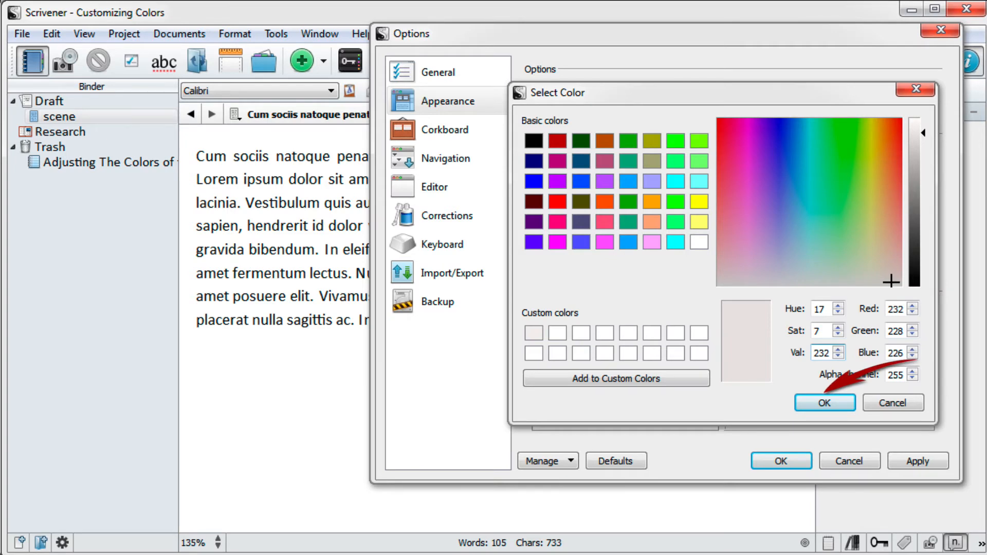
- Confirm RGB 232,228,226 as the editor page colour and close Options
left_click(823, 402)
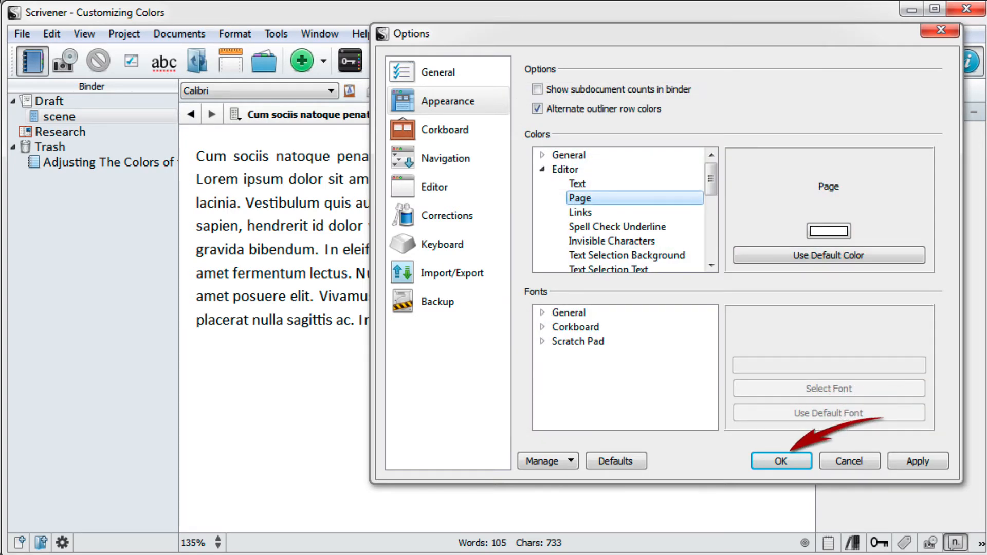
left_click(781, 460)
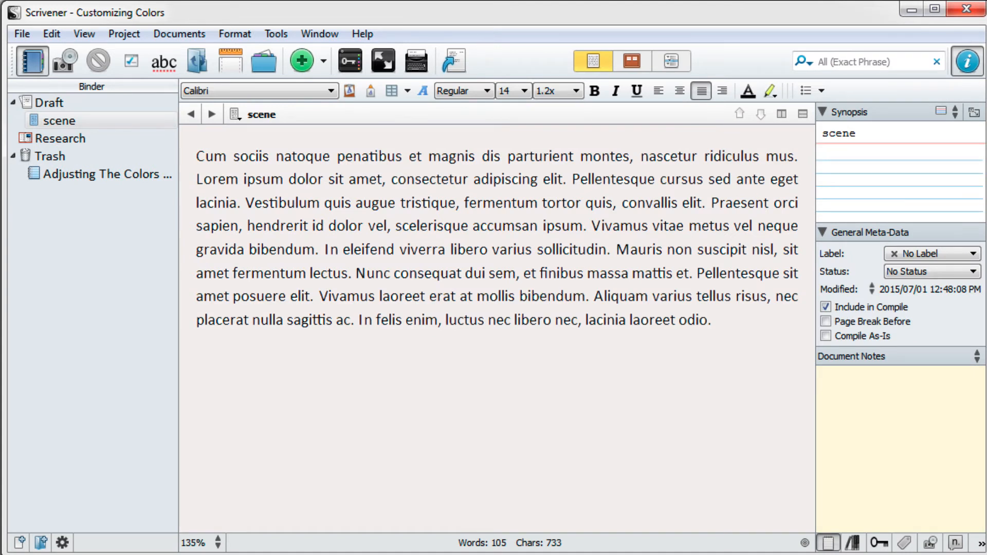
- Reopen Options at the General colours with Binder Background selected
left_click(275, 34)
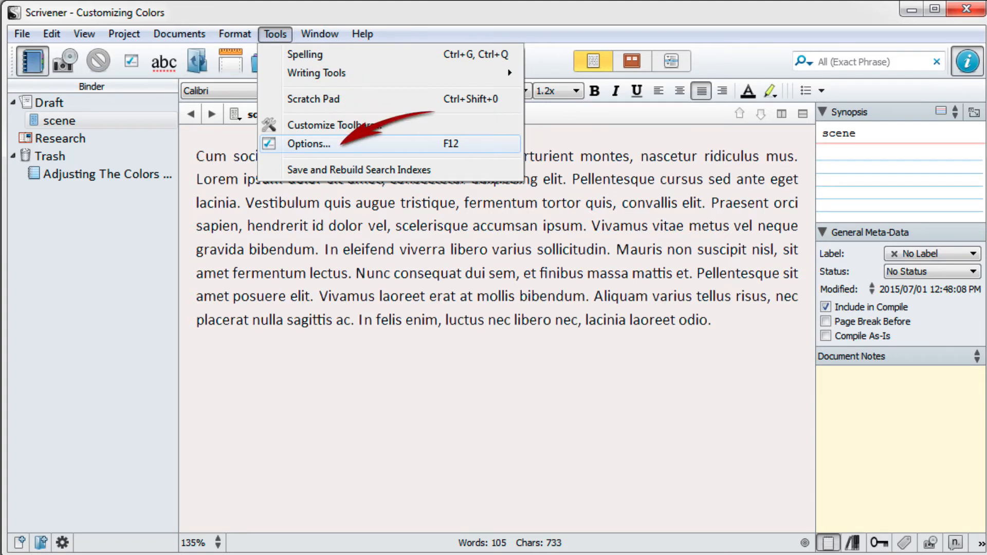
left_click(309, 143)
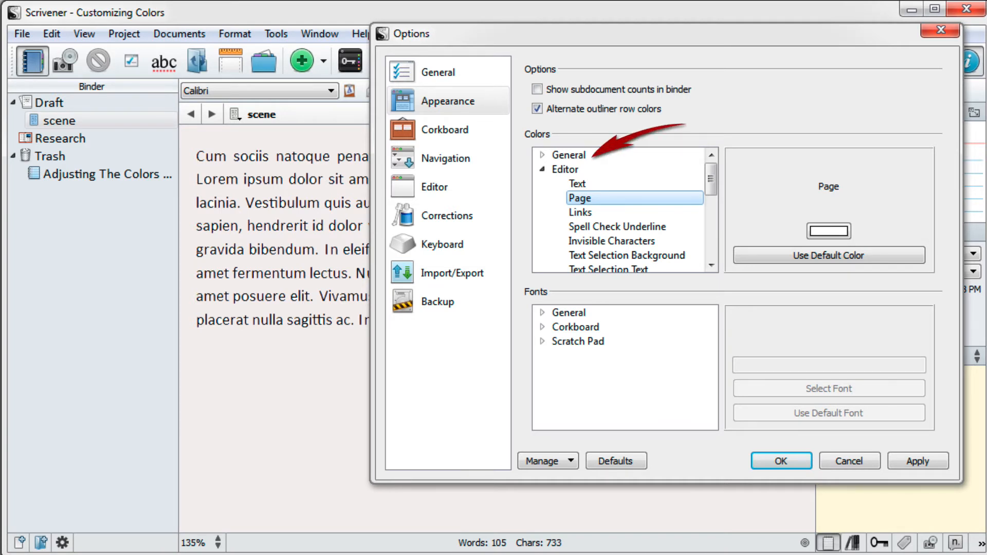
left_click(568, 155)
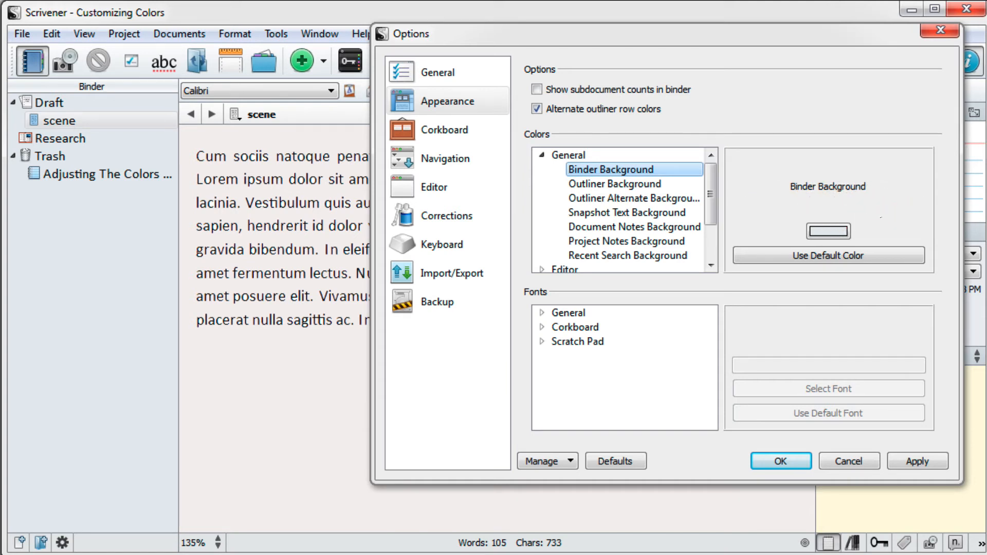
- Set the Binder Background colour to RGB 223,238,226 and close Options
left_click(827, 230)
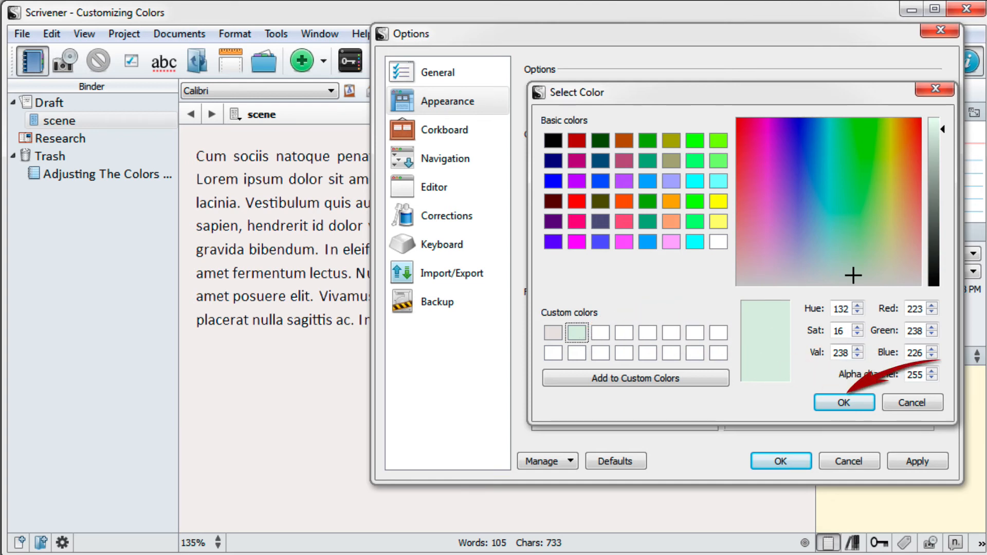
left_click(842, 402)
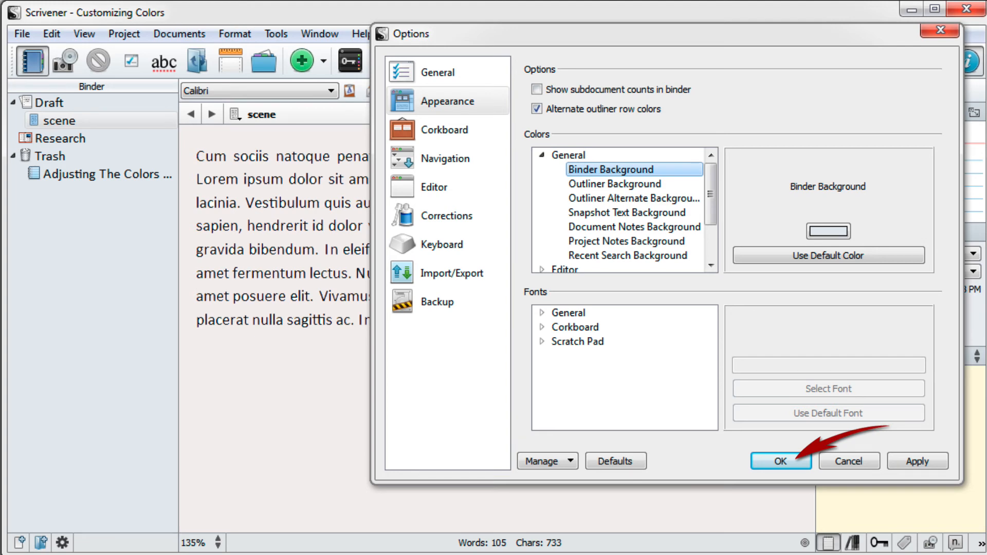
left_click(779, 461)
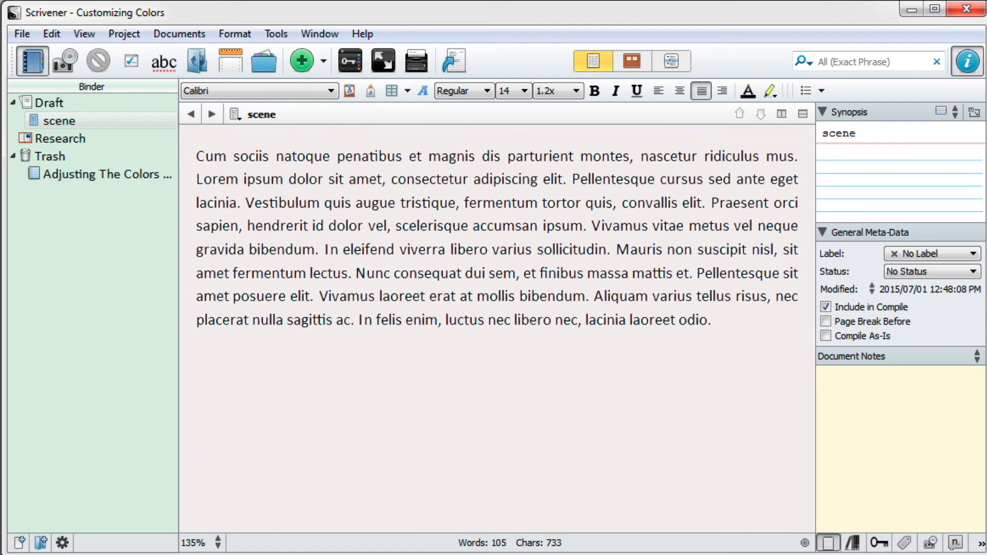
- Give Document Notes Background the same 223,238,226 green in Options and confirm
left_click(893, 440)
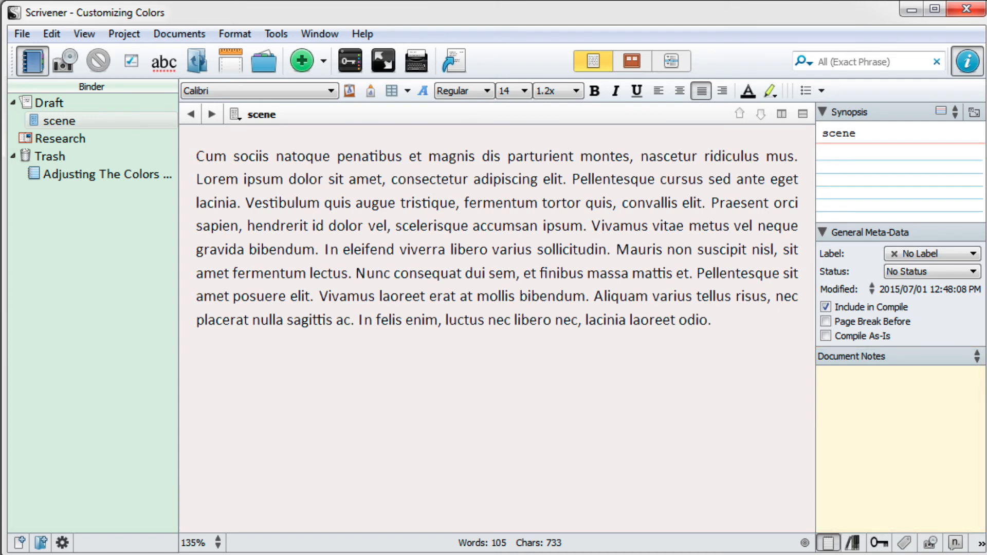
left_click(275, 33)
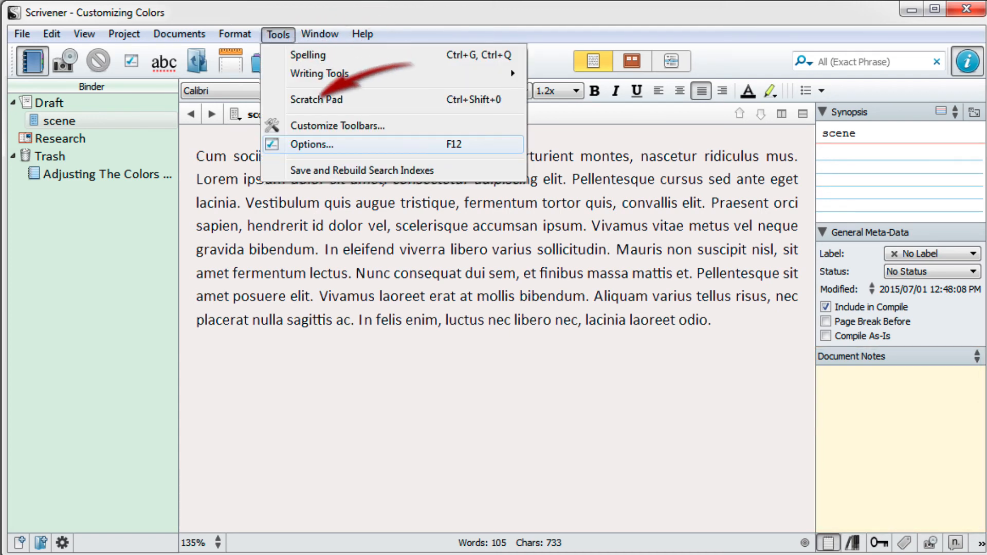
left_click(311, 144)
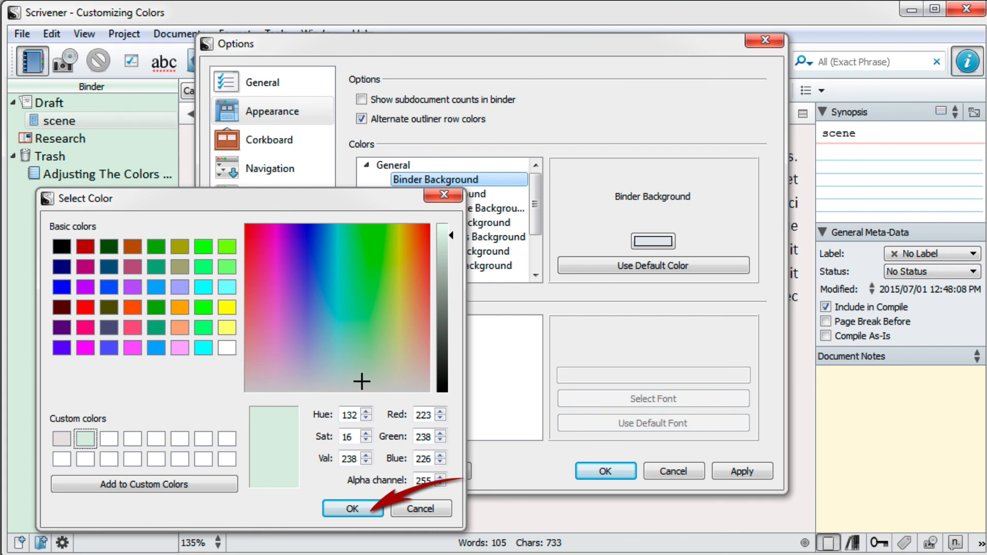
left_click(351, 509)
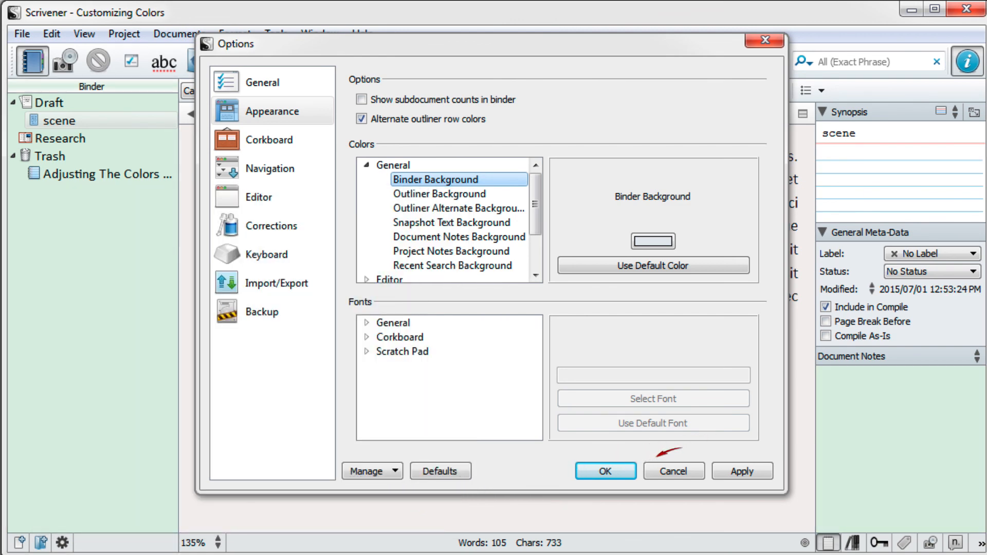
left_click(603, 471)
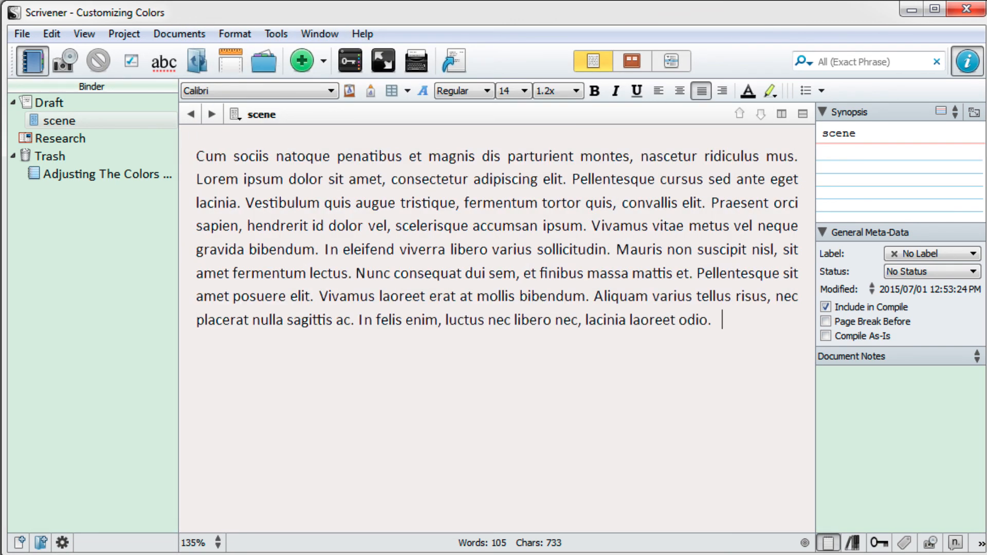